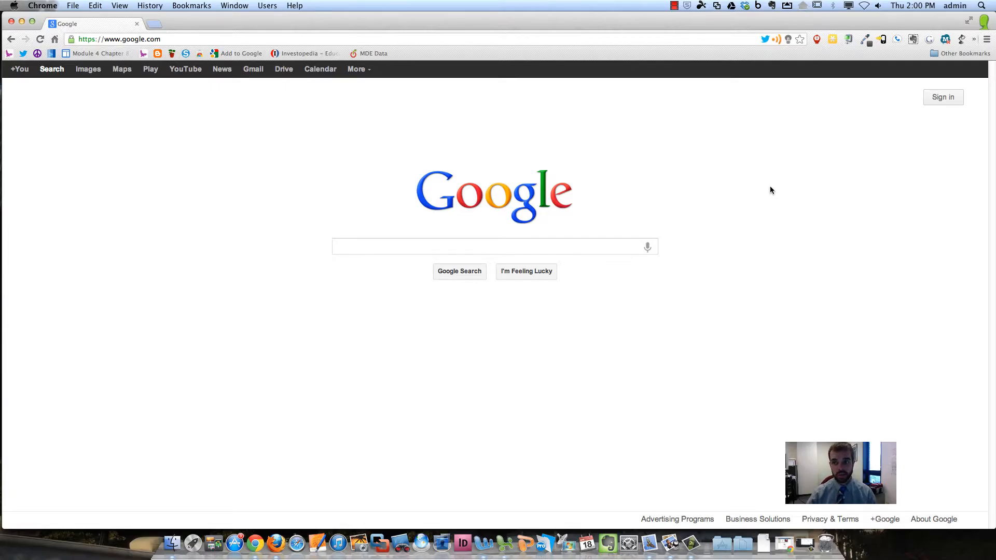
{"action": "mouse_move", "coordinate": [942, 104]}
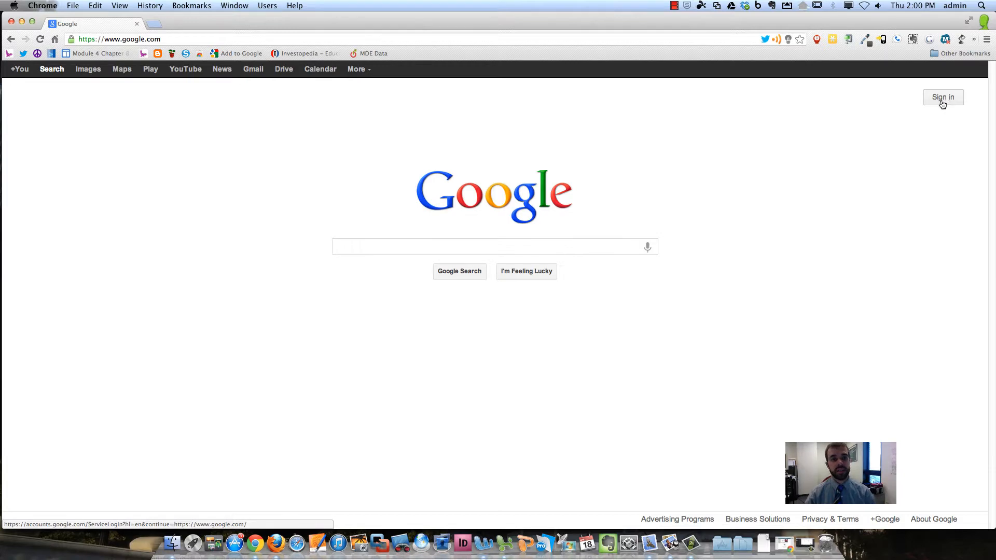
Go to the Google account sign-in page from google.com and enter the login details.
{"action": "left_click", "coordinate": [943, 97]}
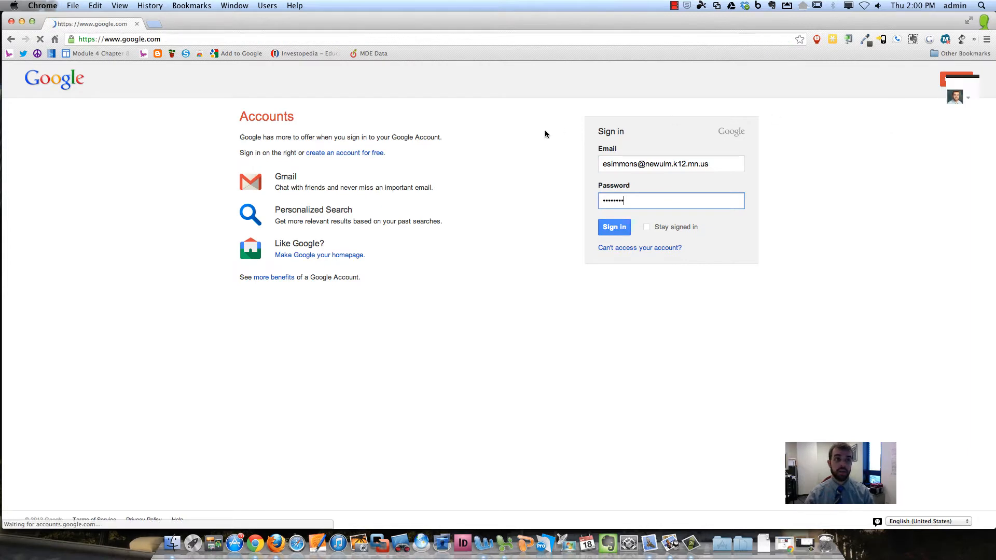
Submit the sign-in and open Google Drive's My Drive file list.
{"action": "left_click", "coordinate": [614, 226]}
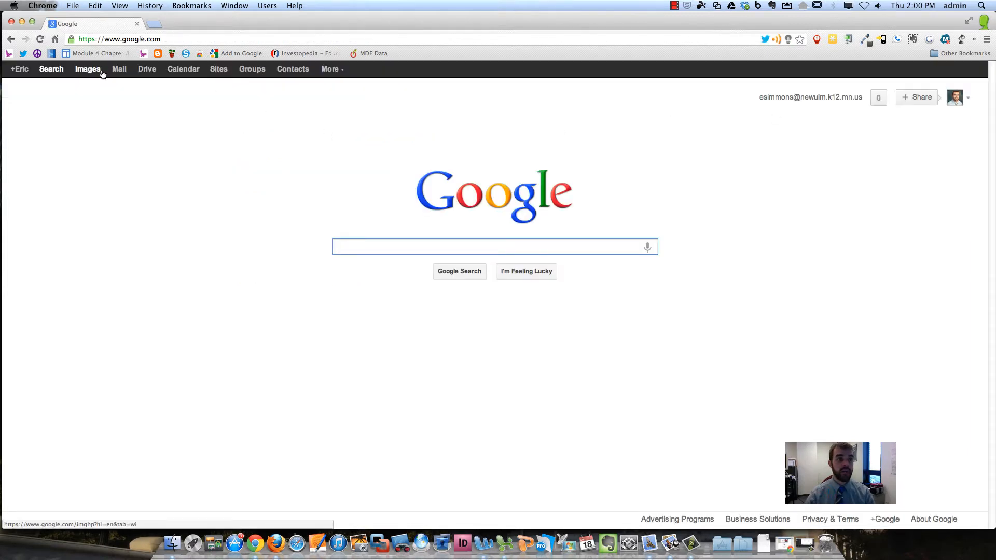
{"action": "mouse_move", "coordinate": [149, 72]}
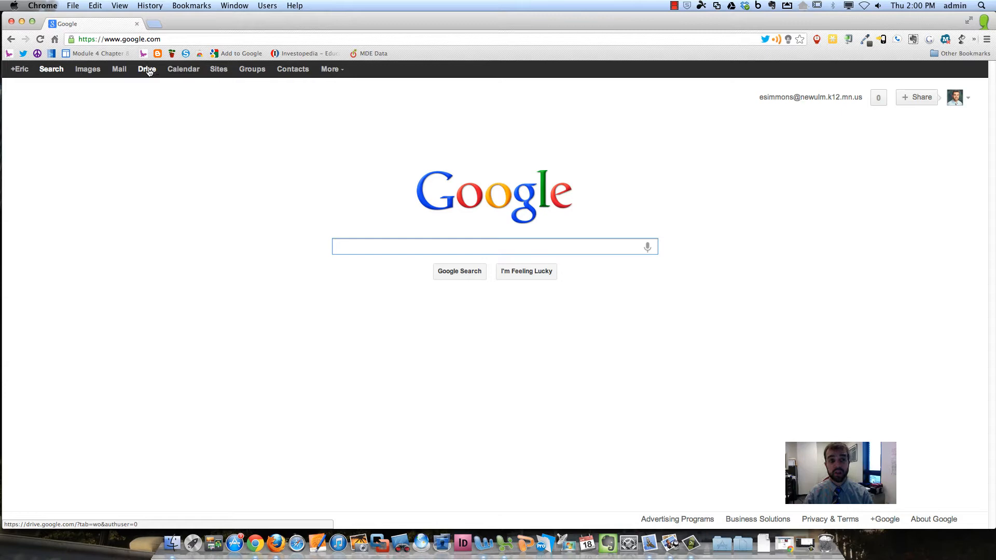
{"action": "left_click", "coordinate": [148, 68]}
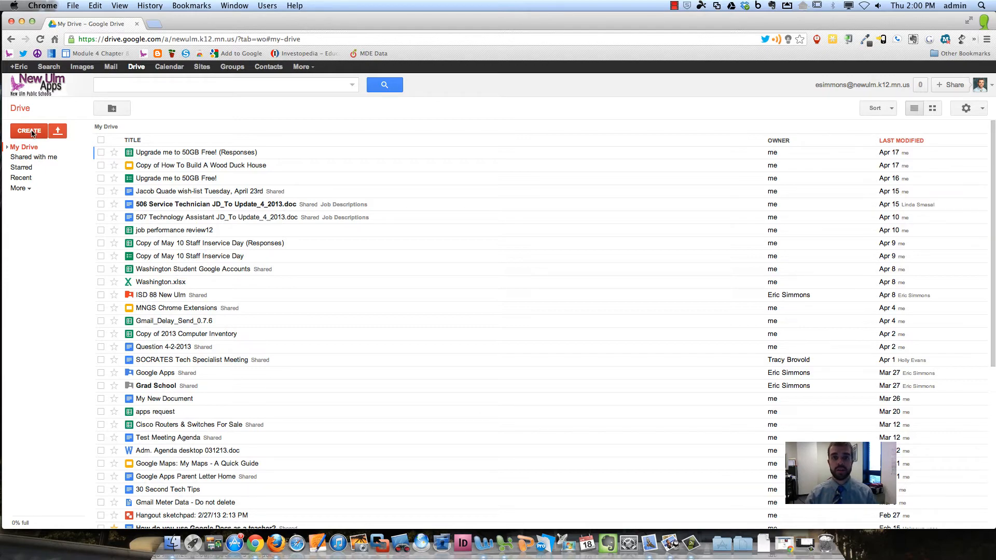
Create a new blank Google Document from the CREATE menu.
{"action": "left_click", "coordinate": [29, 130]}
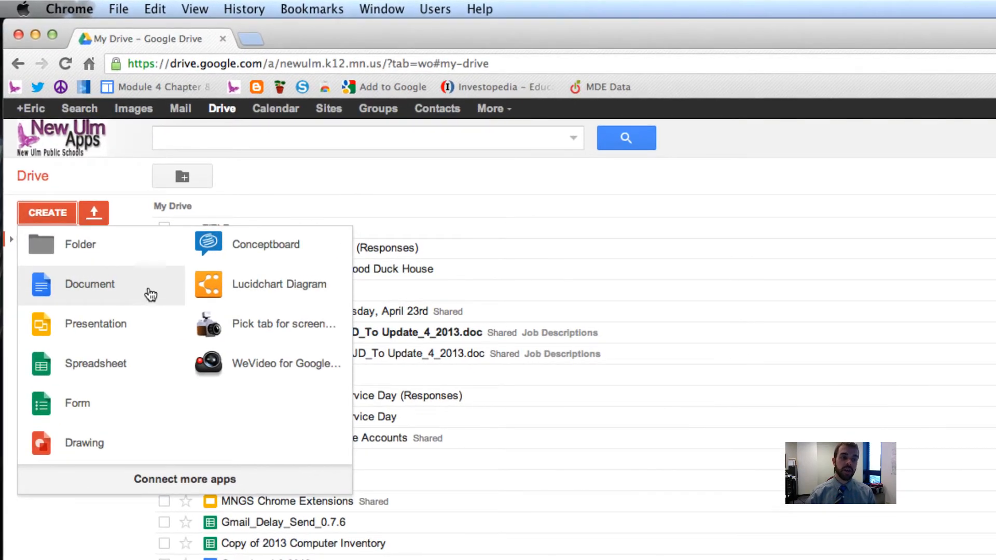
{"action": "mouse_move", "coordinate": [150, 333]}
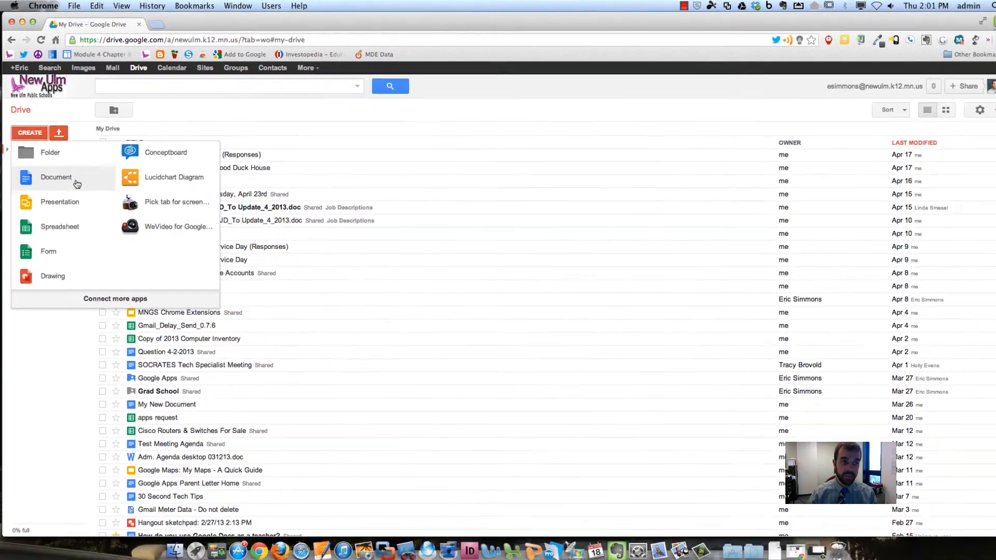
{"action": "left_click", "coordinate": [57, 177]}
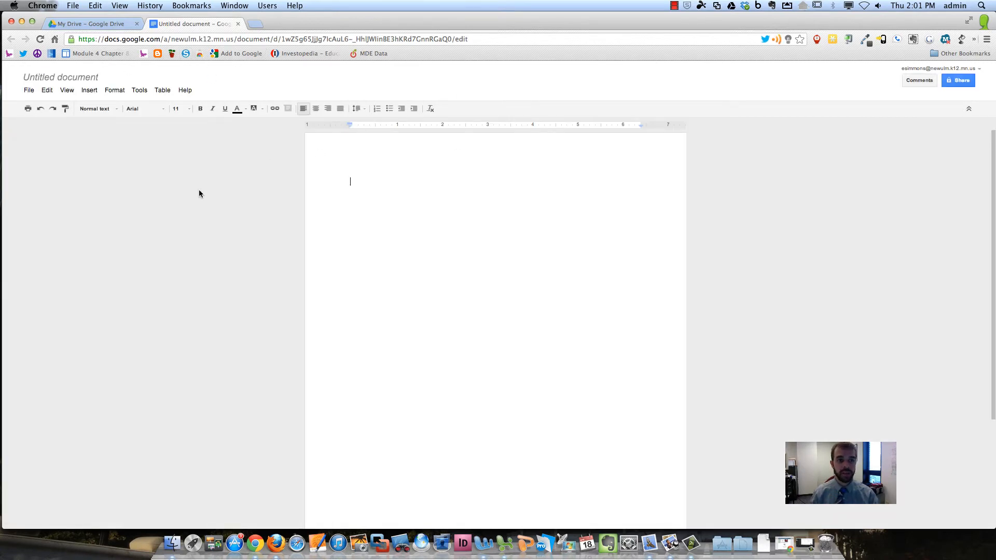
{"action": "mouse_move", "coordinate": [360, 191]}
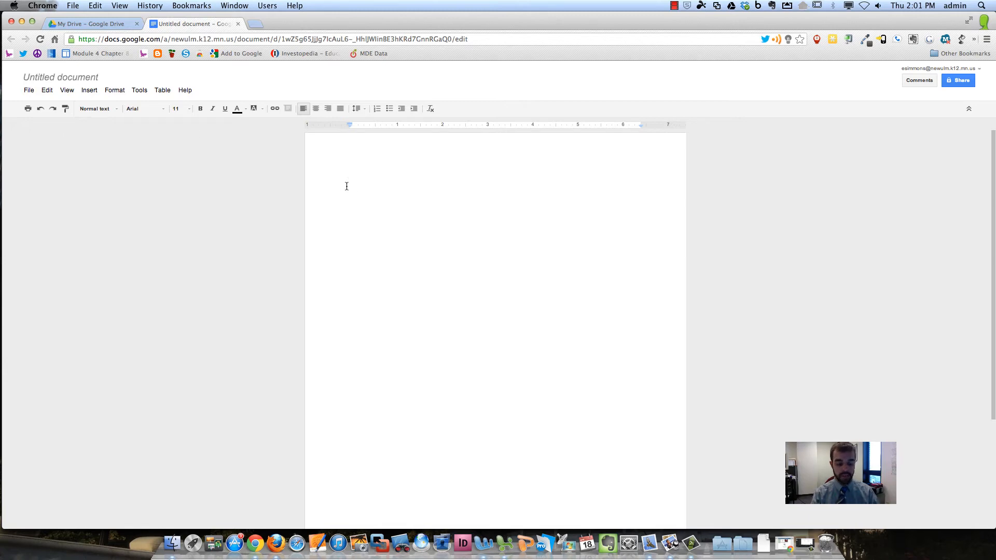
Write 'My first Google Doc' at the top of the blank page.
{"action": "type", "text": "My first G"}
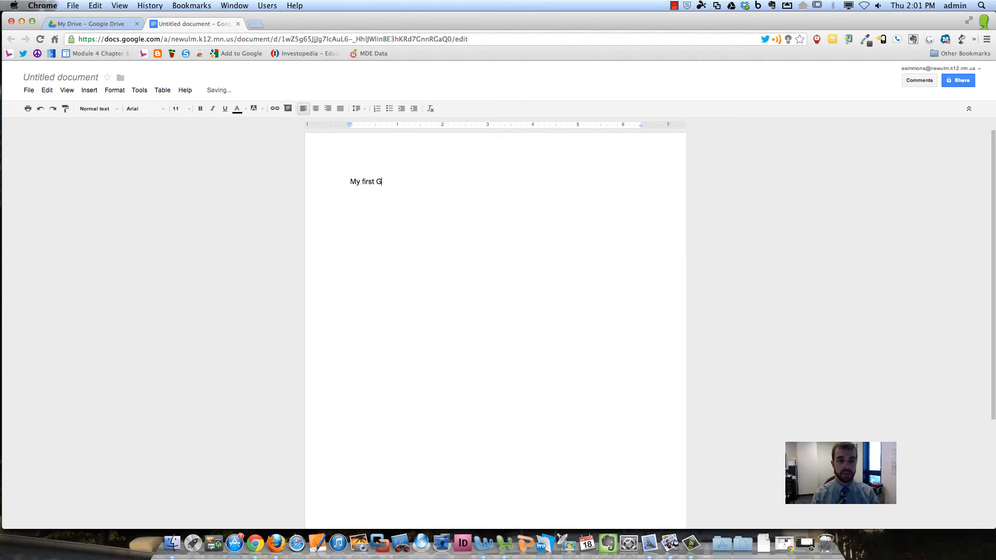
{"action": "type", "text": "oogle Doc"}
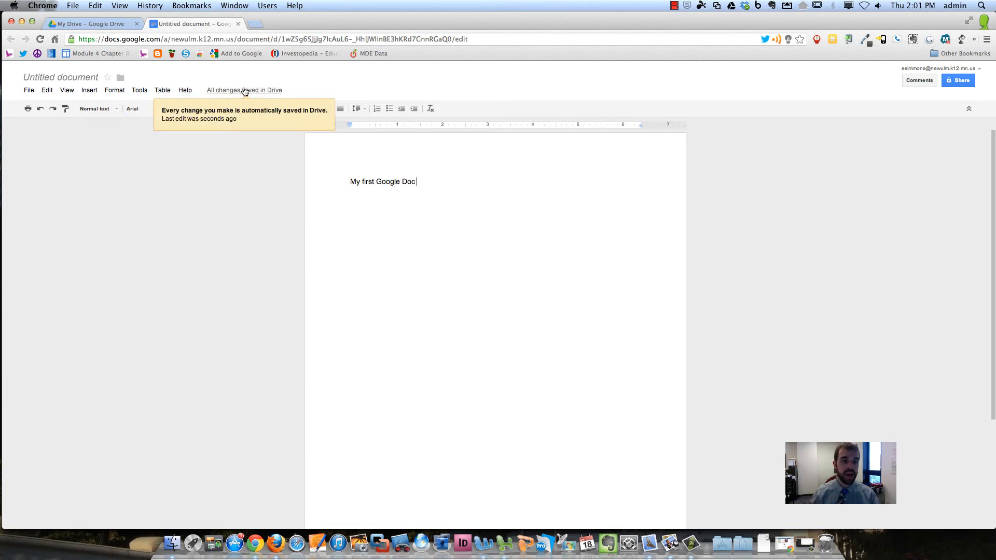
Rename the document 'My first test Google Doc' and reopen it from the Drive list.
{"action": "left_click", "coordinate": [60, 76]}
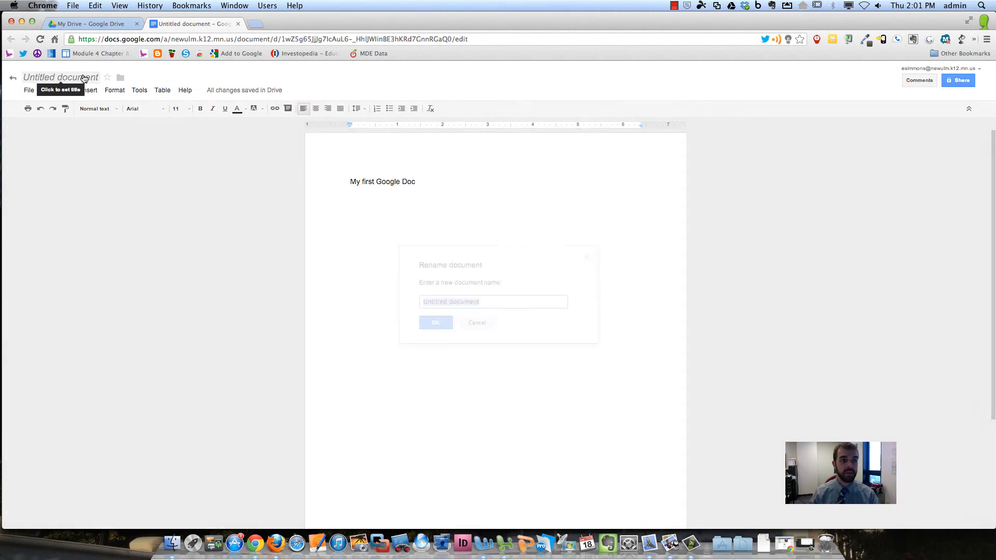
{"action": "type", "text": "My first test Google Doc"}
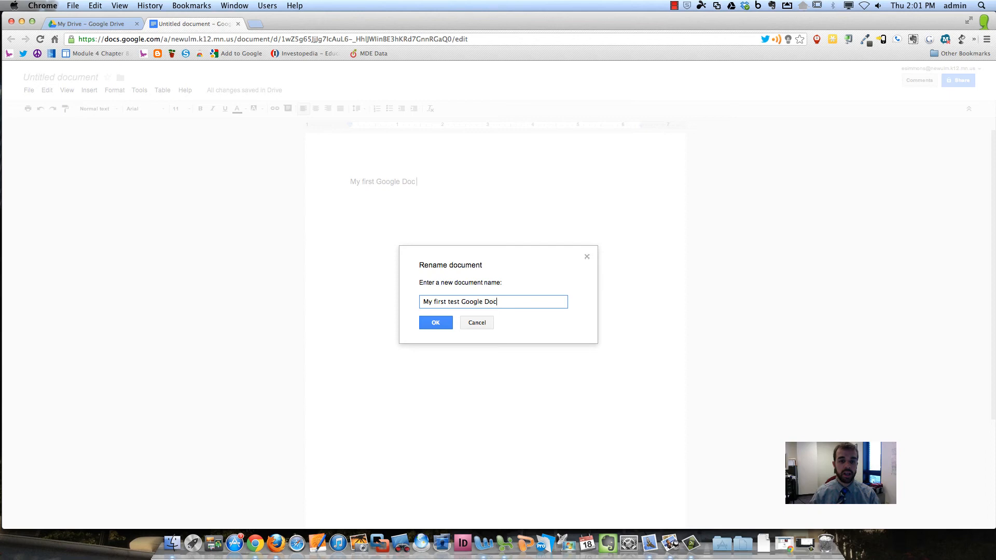
{"action": "left_click", "coordinate": [436, 321]}
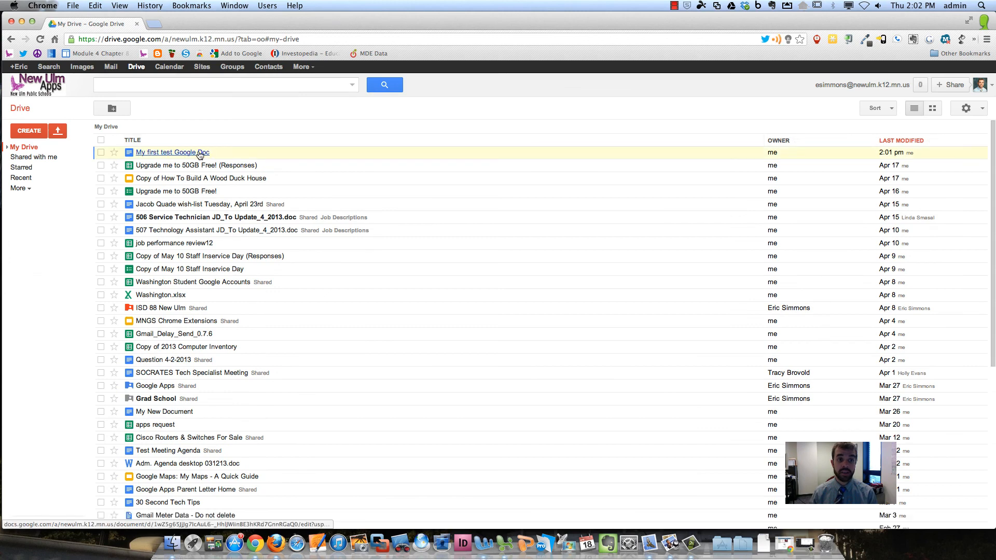
{"action": "left_click", "coordinate": [172, 152]}
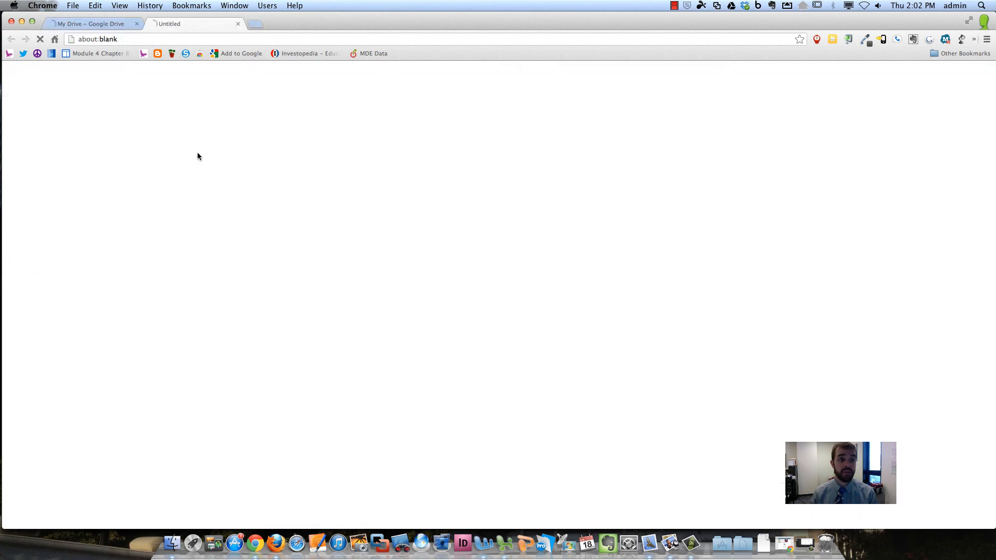